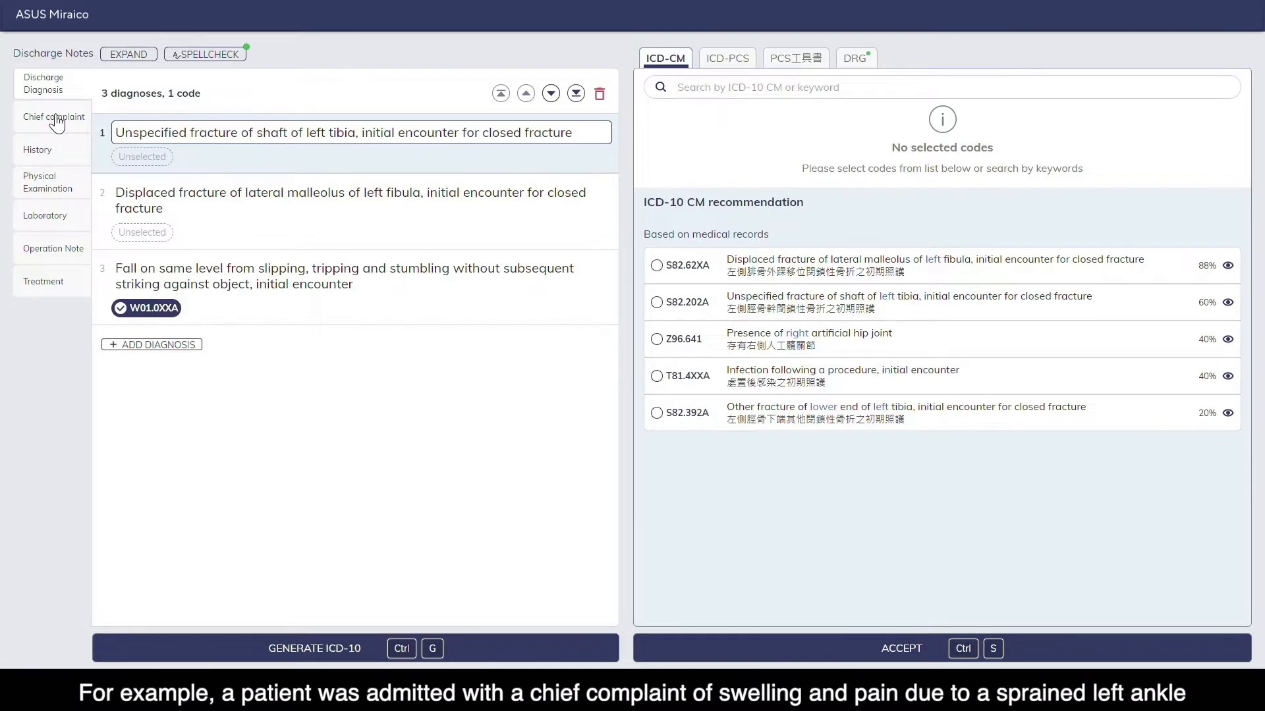
- Review the ankle swelling complaint, then show code suggestions for the lateral malleolus fracture diagnosis
left_click(54, 116)
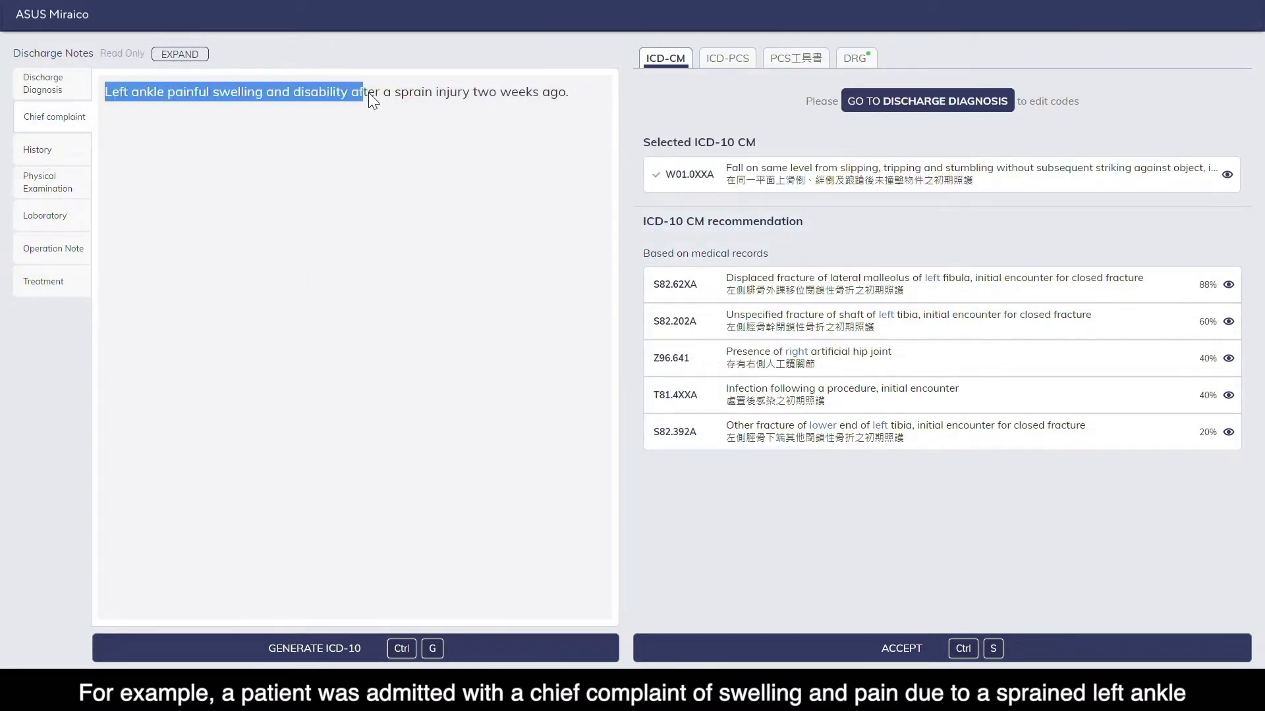
left_click_drag(364, 91, 567, 91)
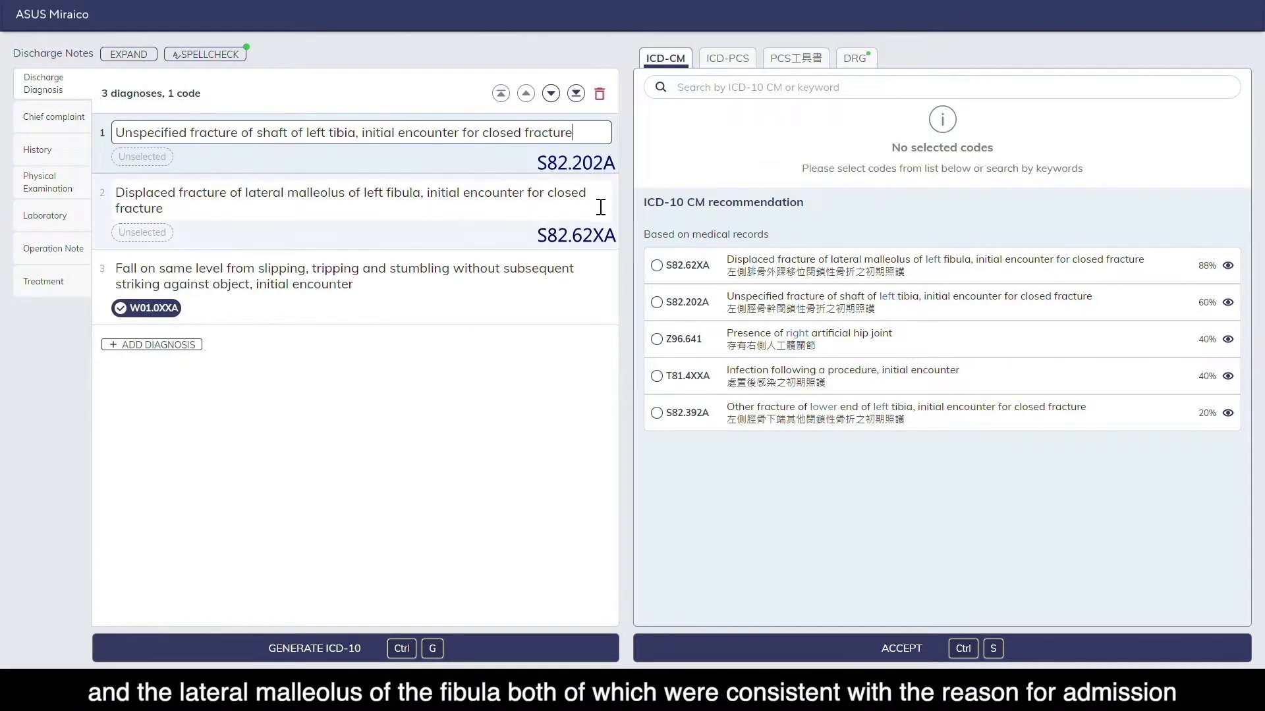
left_click(347, 200)
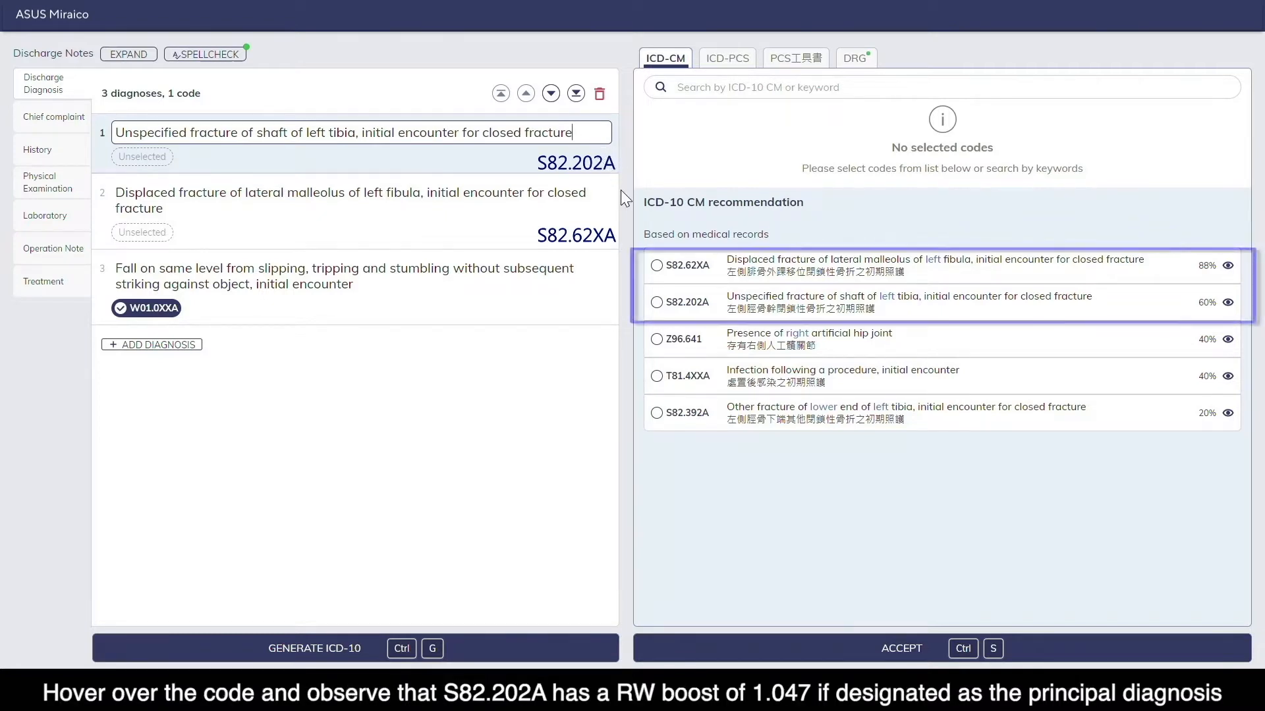
mouse_move(684, 305)
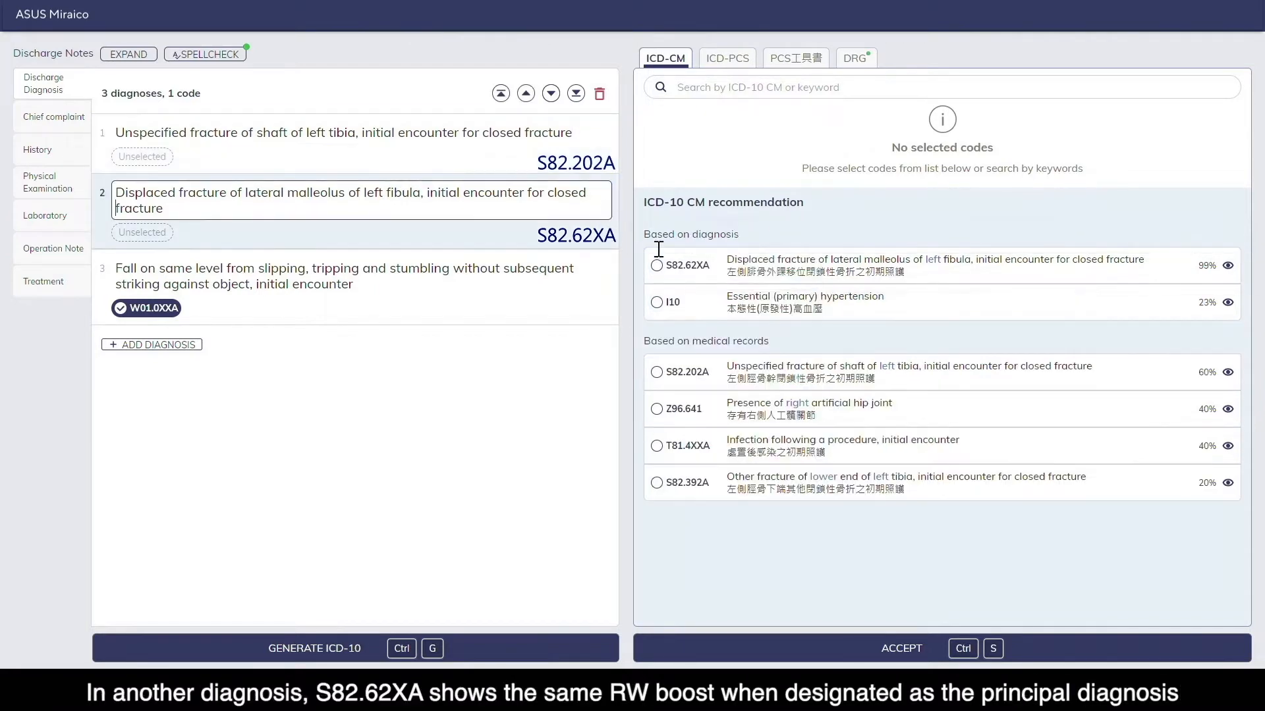
mouse_move(685, 279)
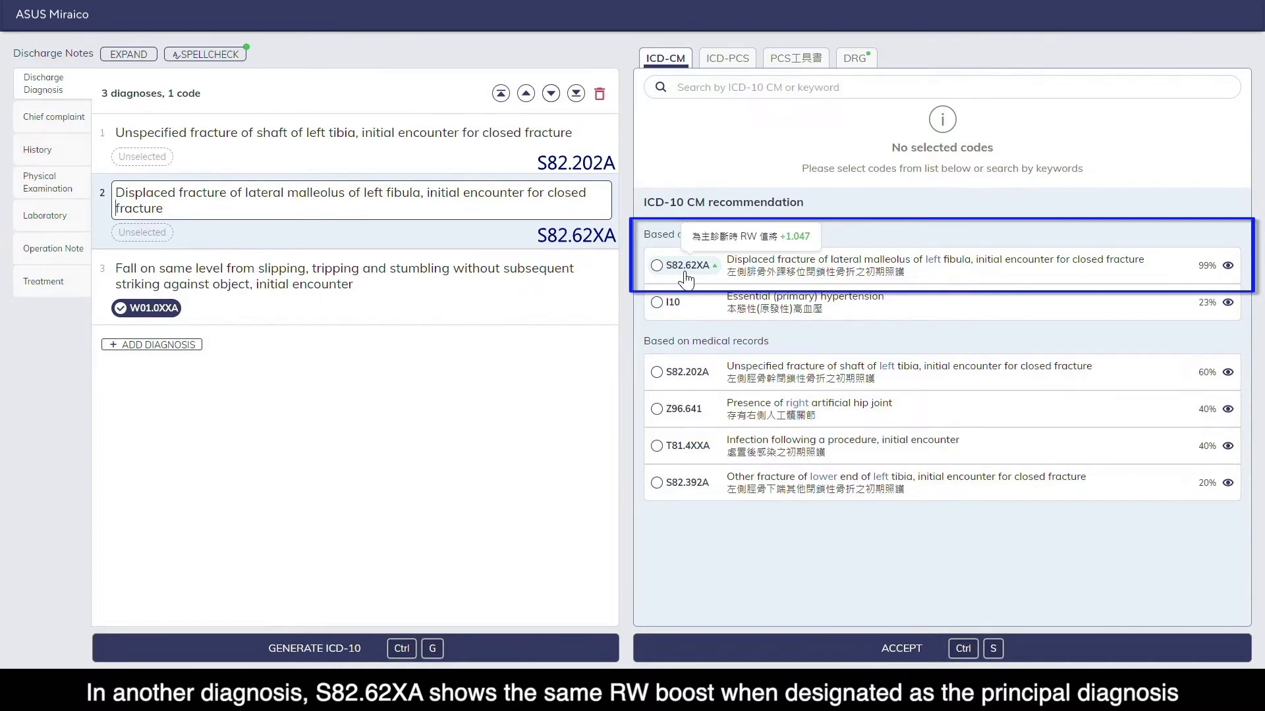
- Assign S82.62XA to the lateral malleolus fracture and S82.202A to the tibia shaft fracture
left_click(656, 267)
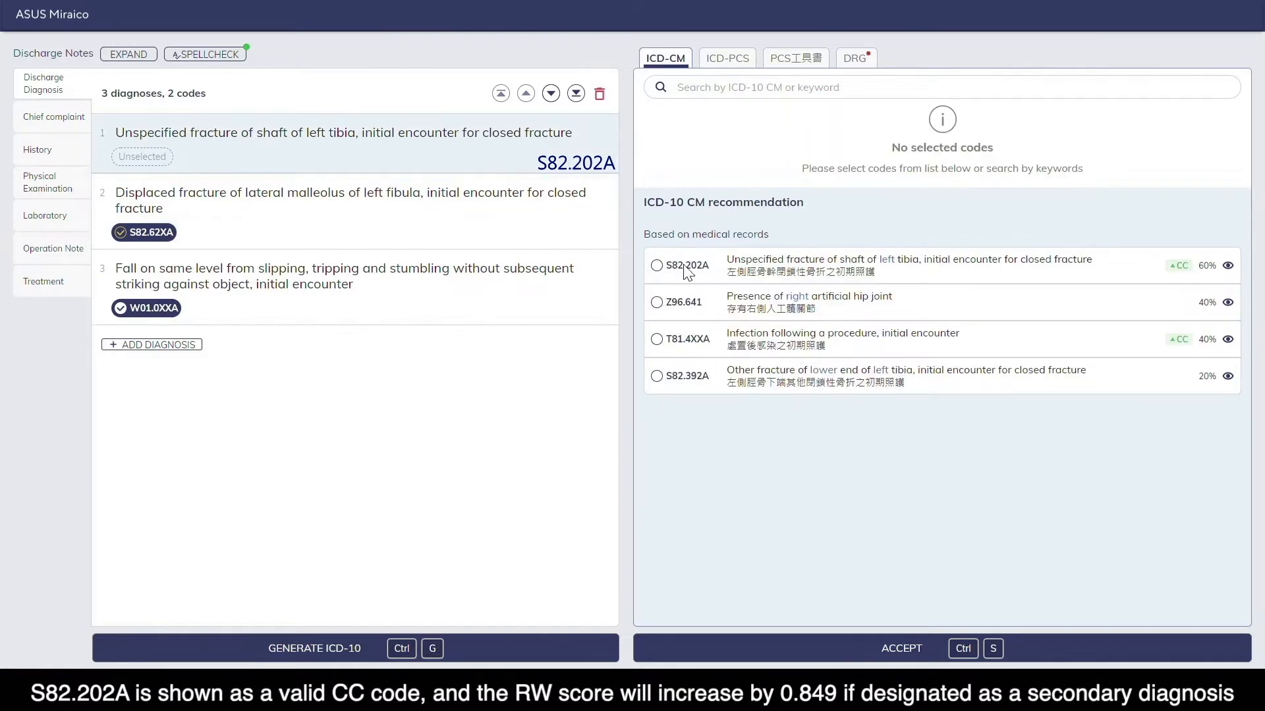
mouse_move(1179, 267)
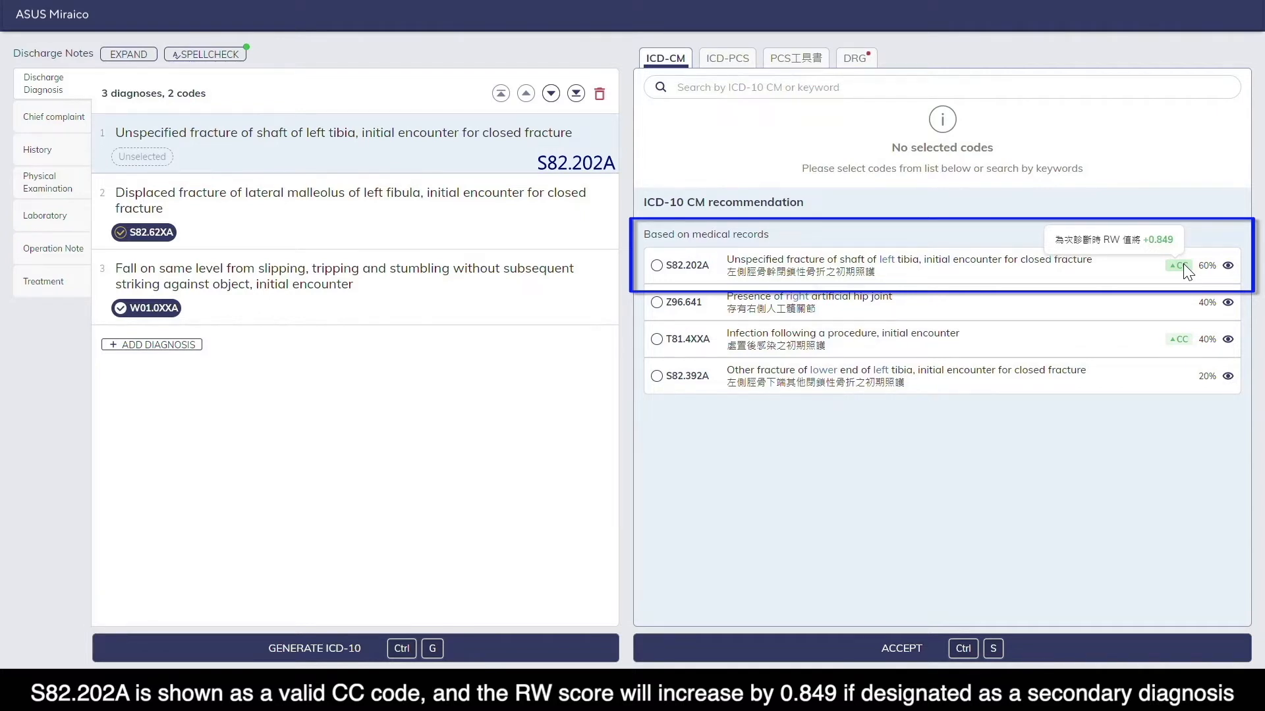
mouse_move(1048, 274)
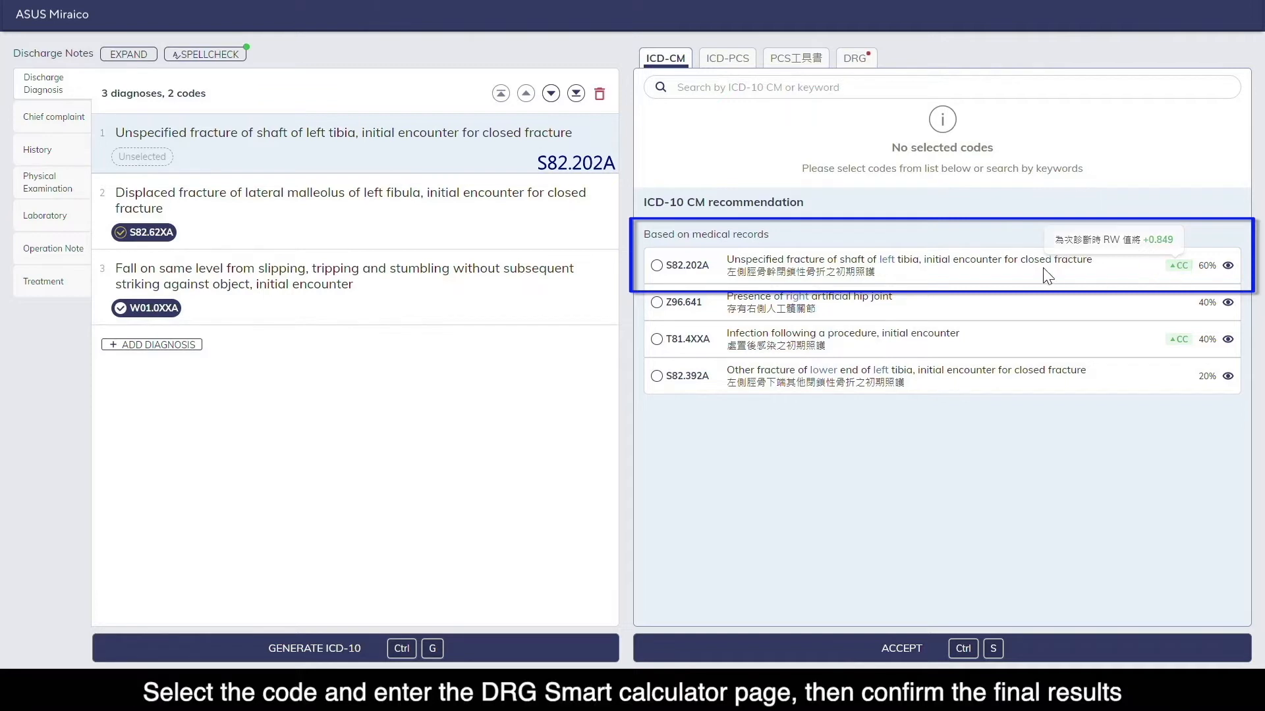
left_click(657, 266)
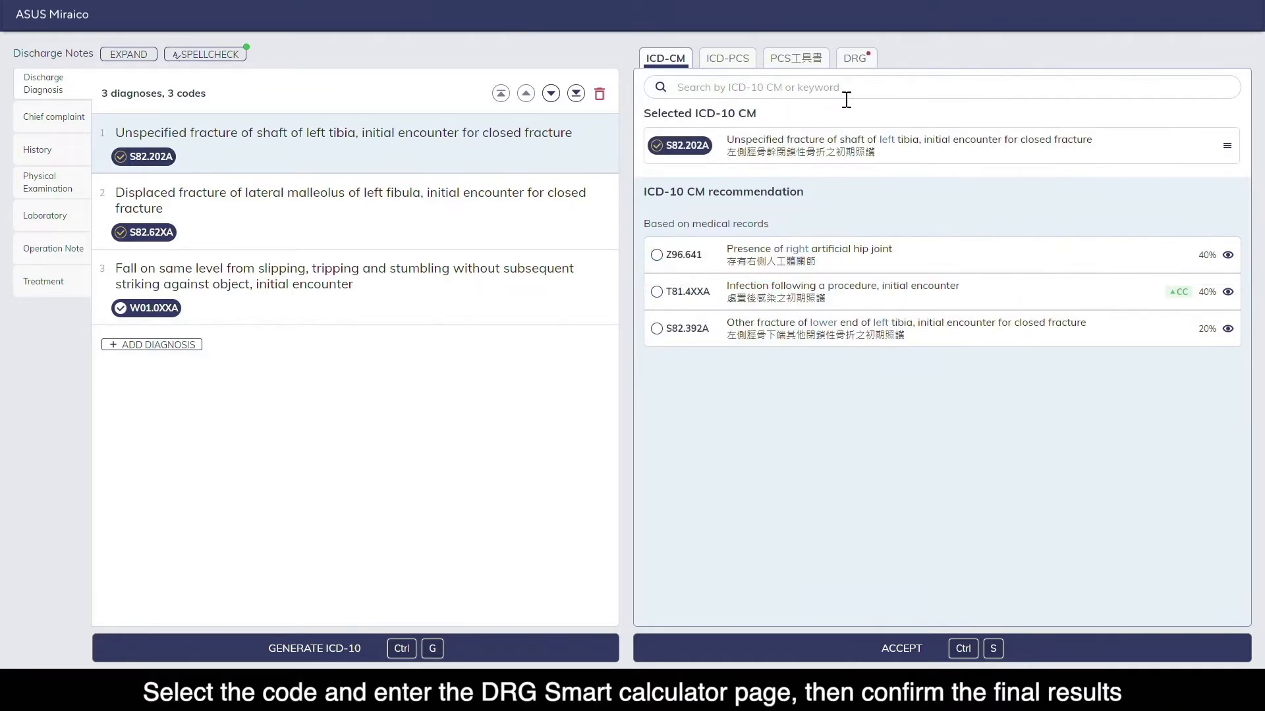
- Show the DRG calculation: DRG 21704, RW 1.0471, principal S82.202A, payment difference −2,000
left_click(854, 58)
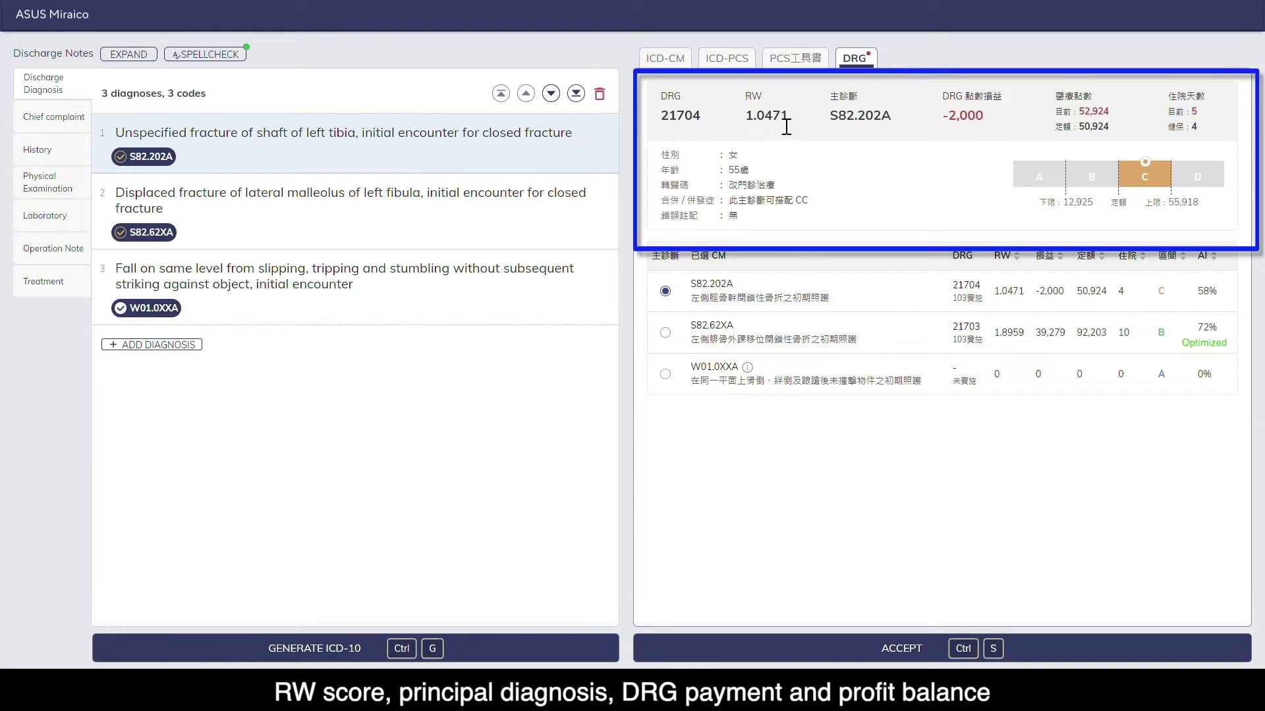
mouse_move(976, 132)
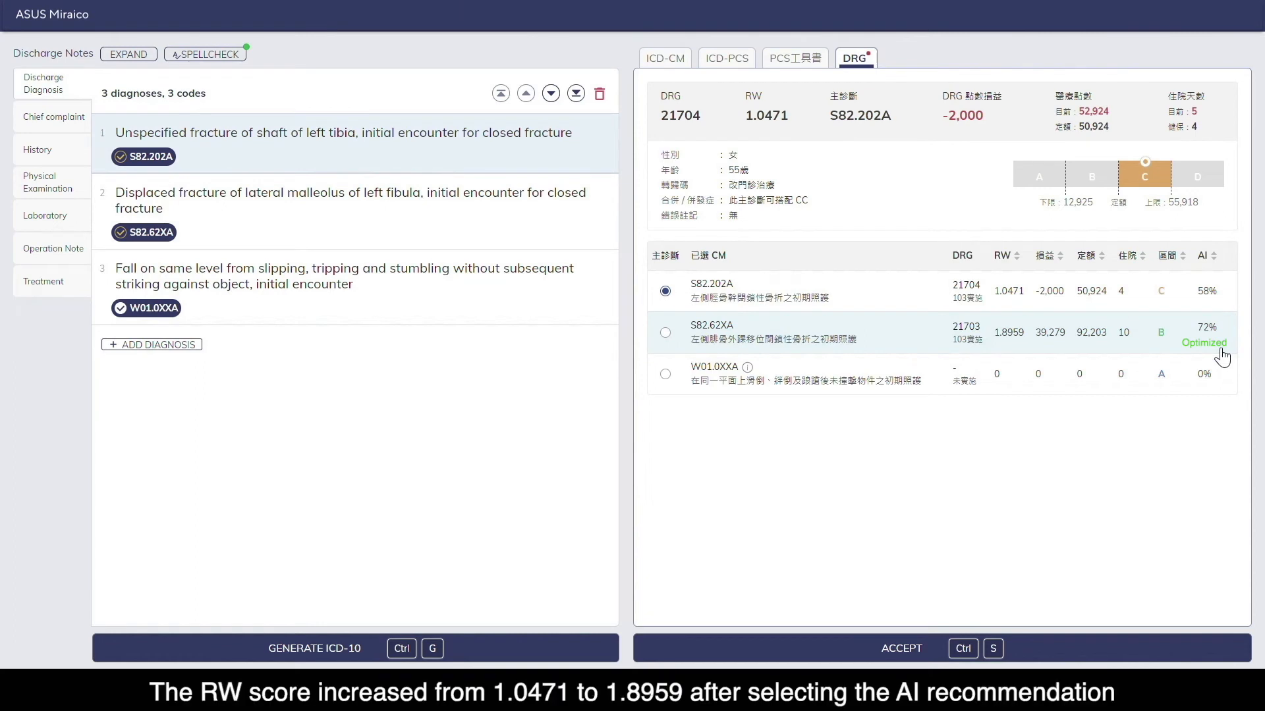
left_click(664, 332)
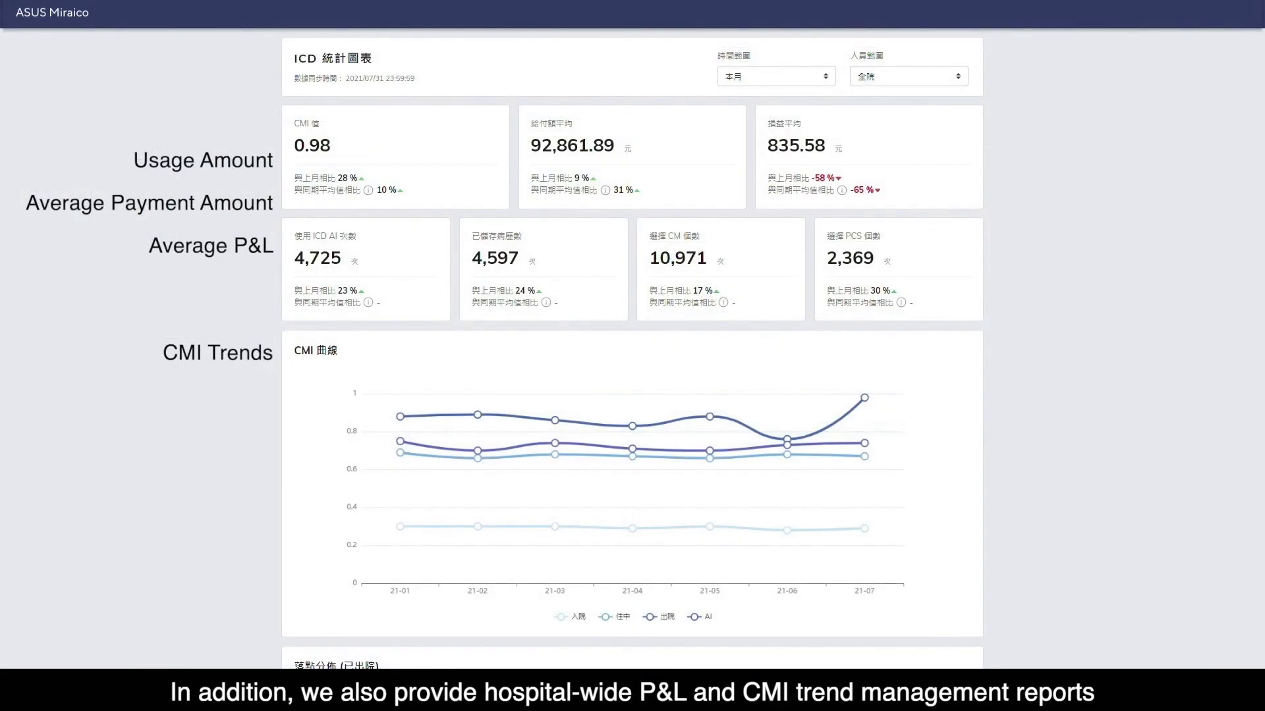
mouse_move(1099, 258)
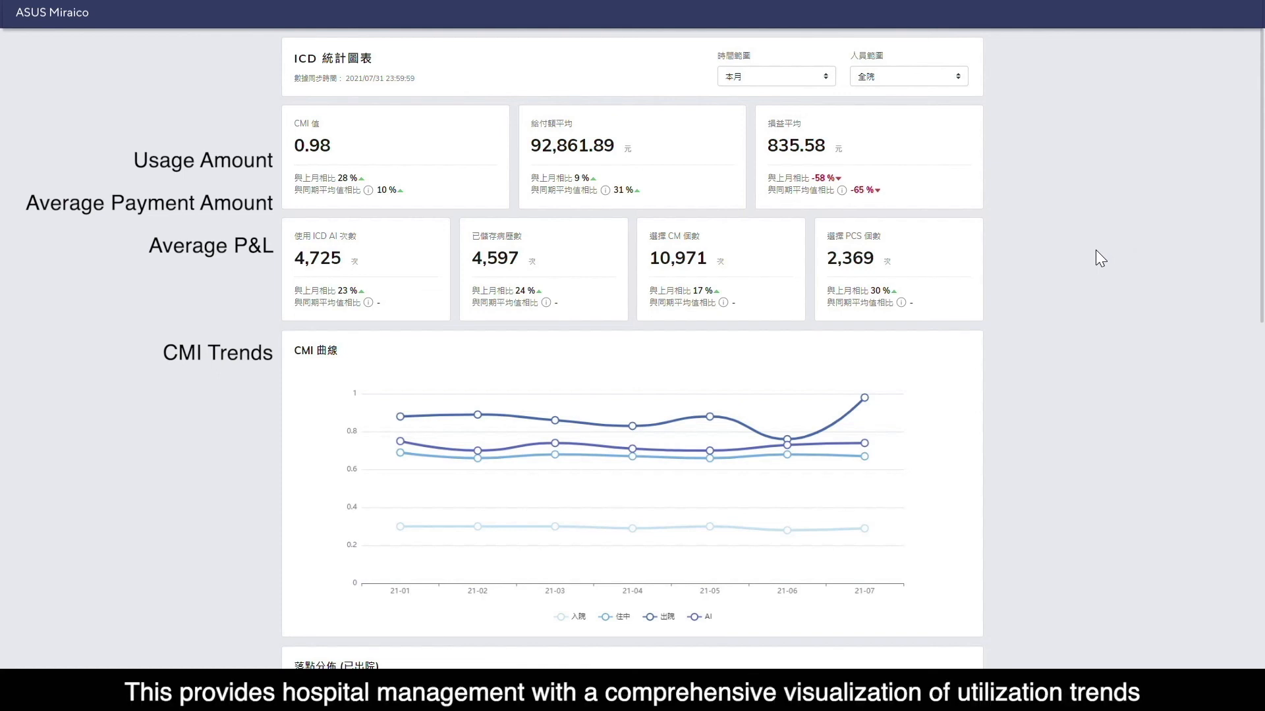
mouse_move(1001, 291)
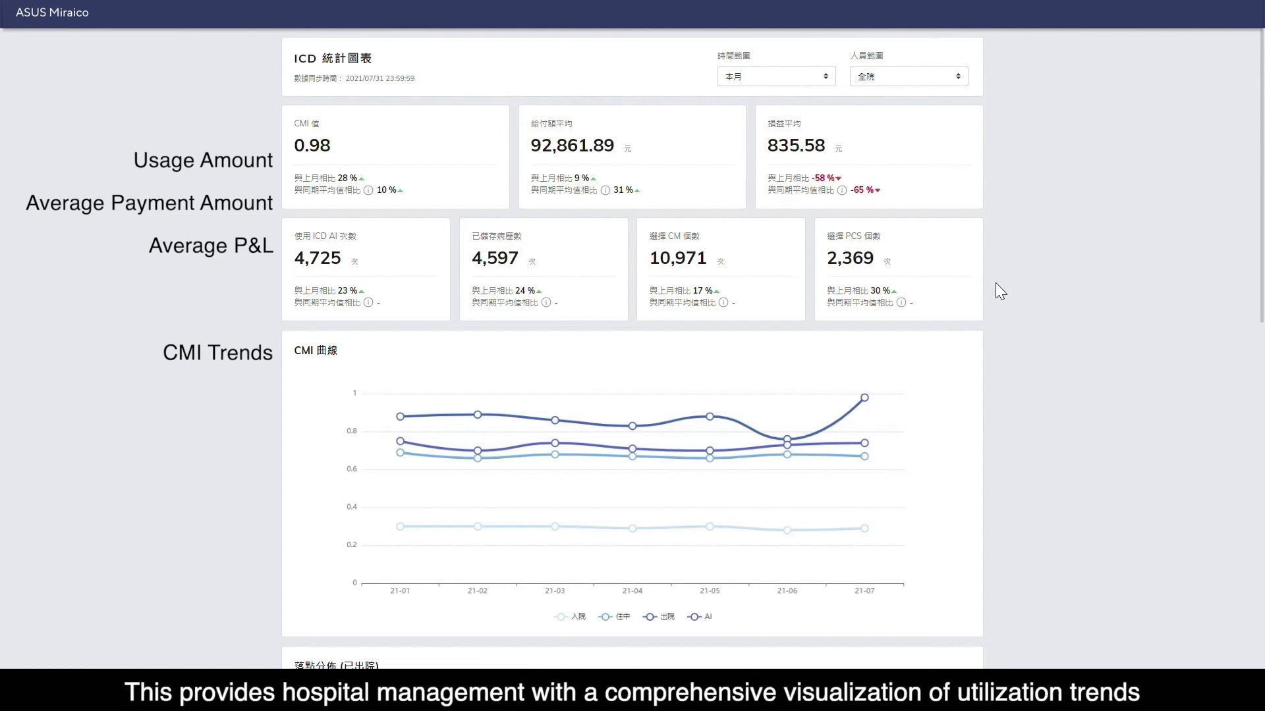
- Scroll the dashboard down to the discharge distribution chart and per-department statistics table
scroll("down", 3)
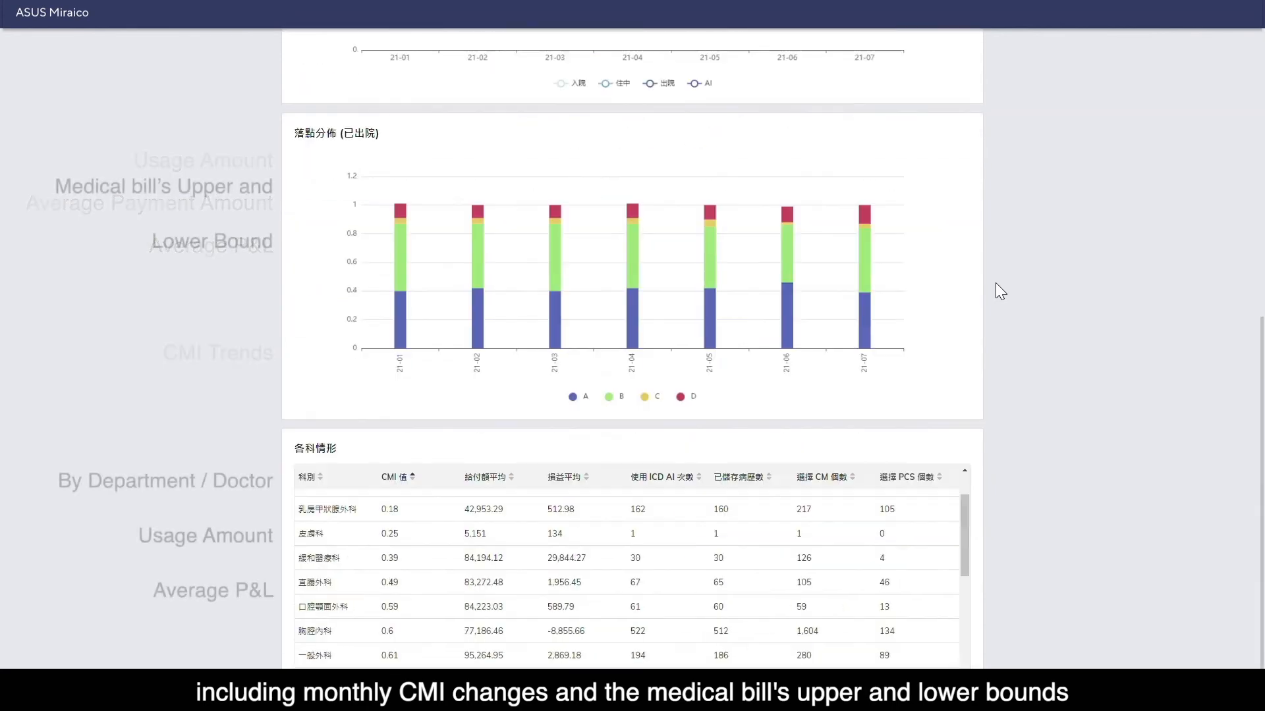
scroll("down", 3)
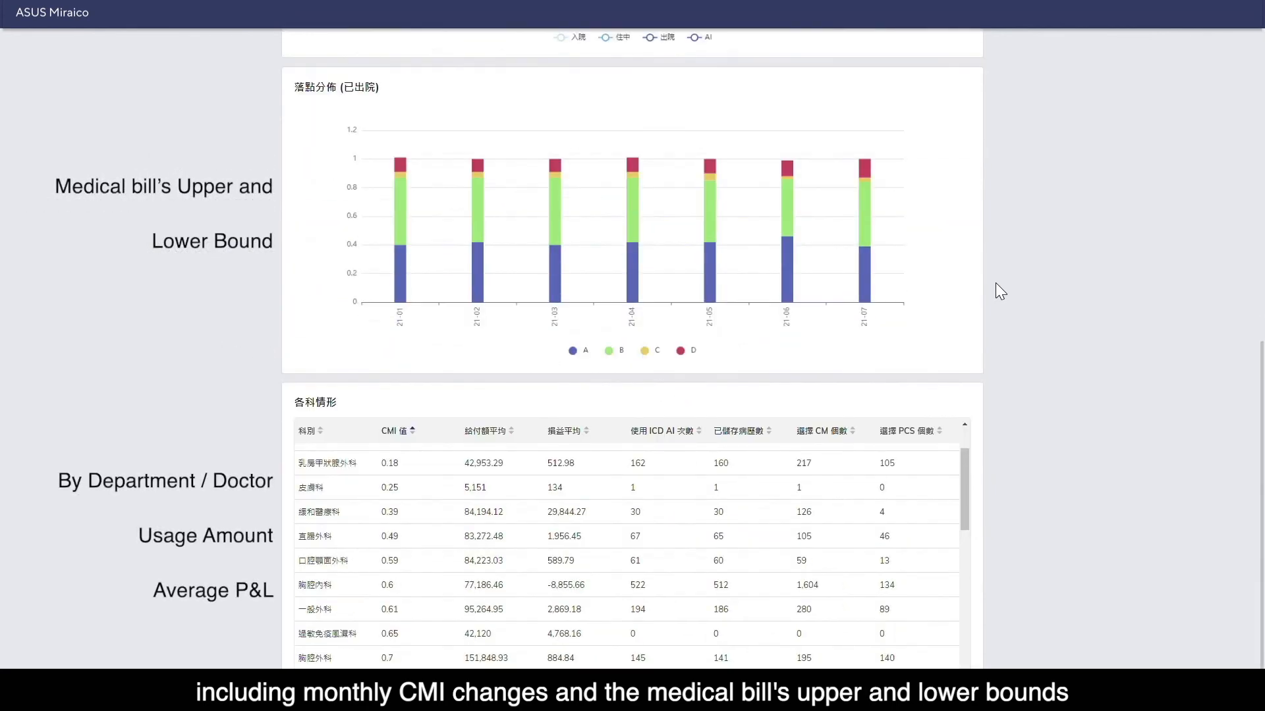